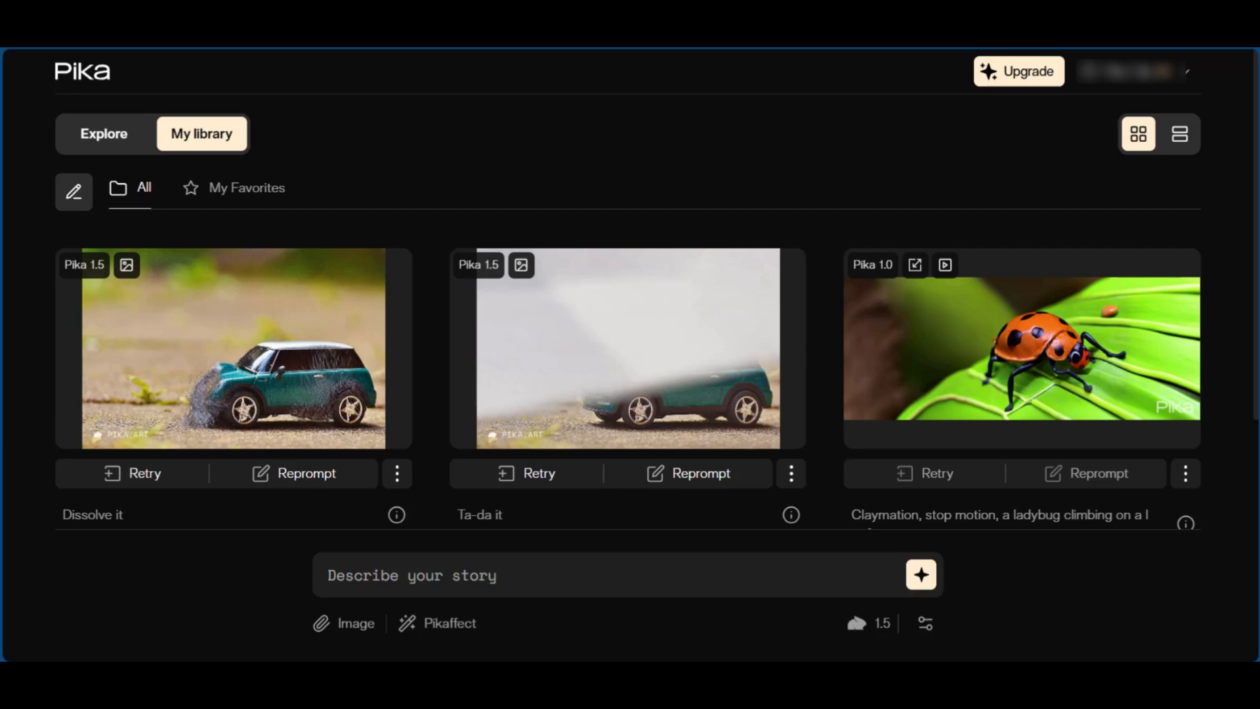
mouse_move(169, 621)
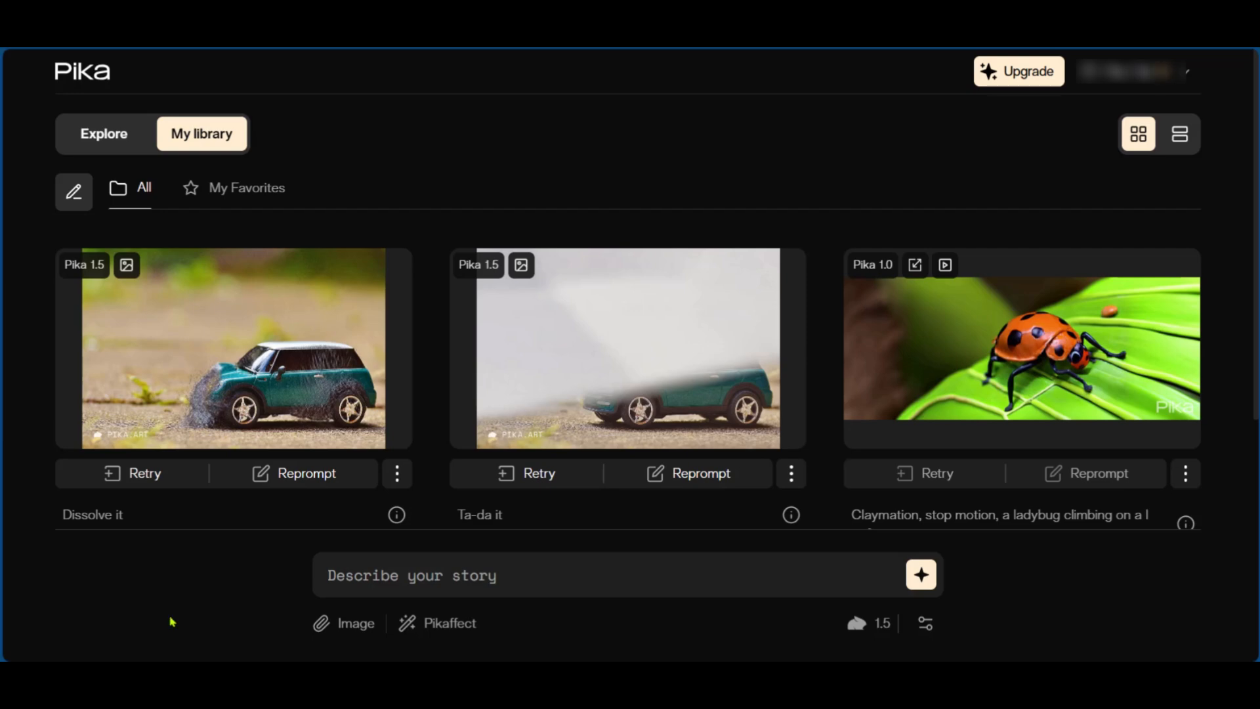
mouse_move(135, 622)
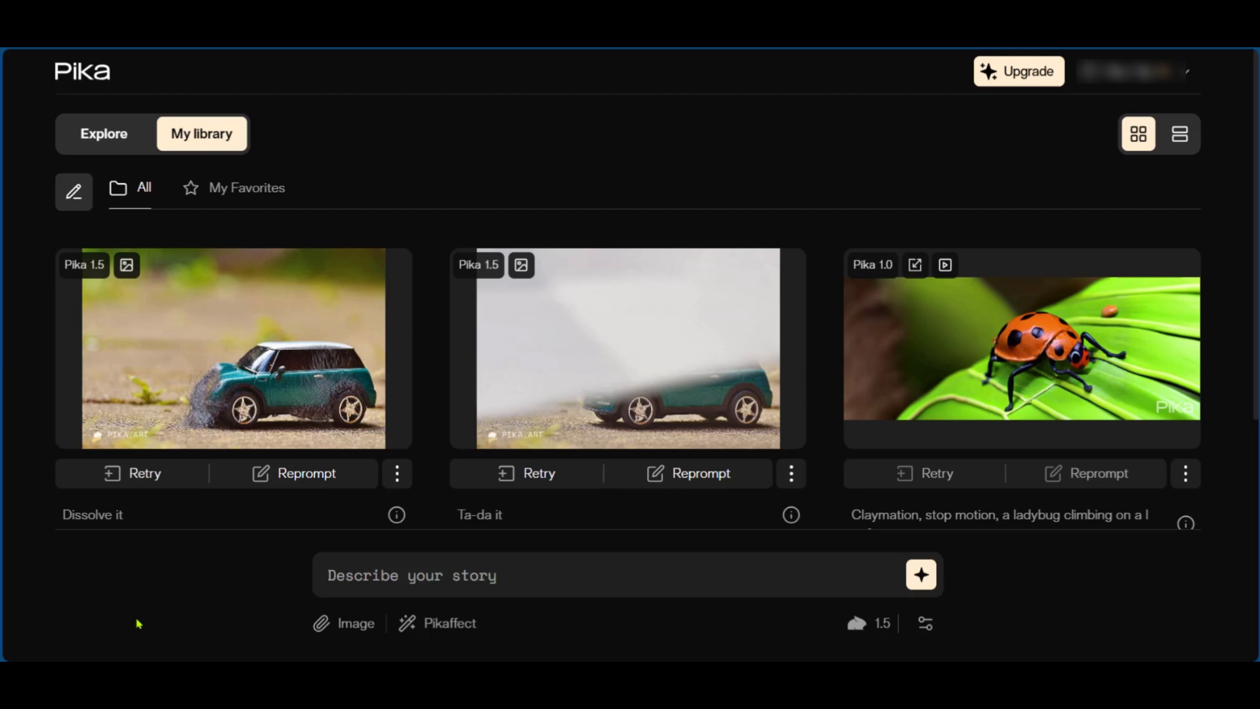
mouse_move(125, 611)
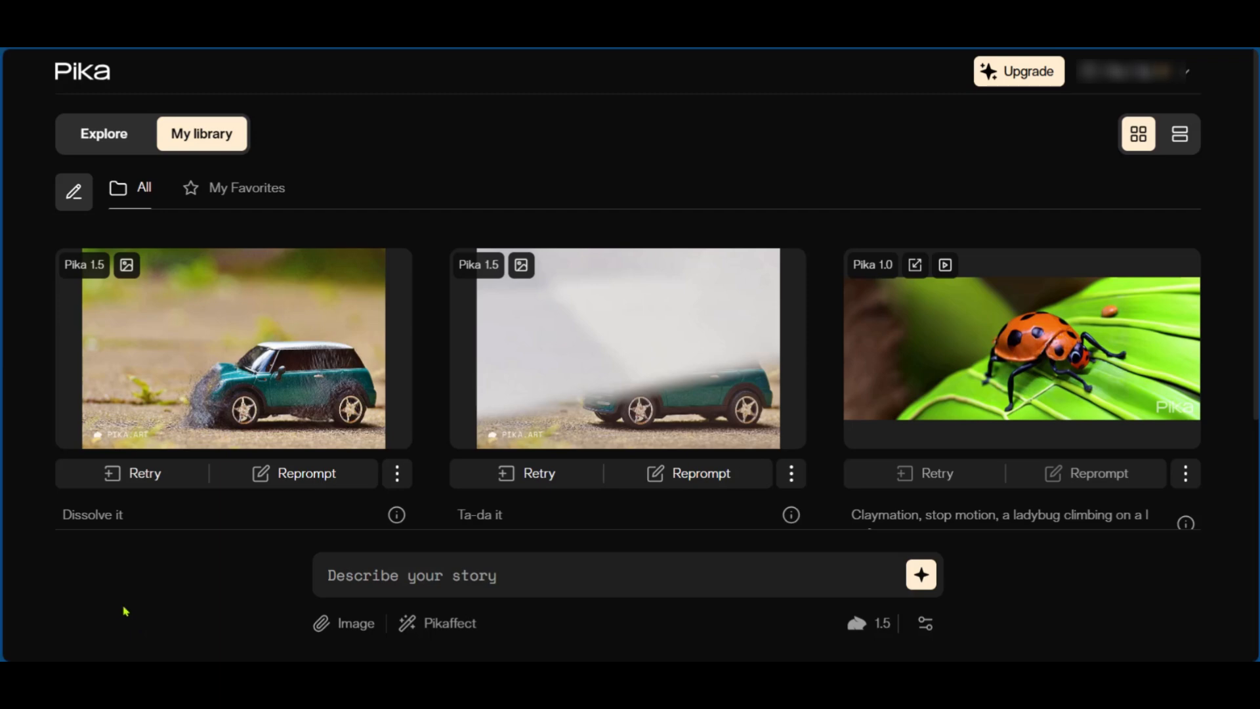
mouse_move(131, 594)
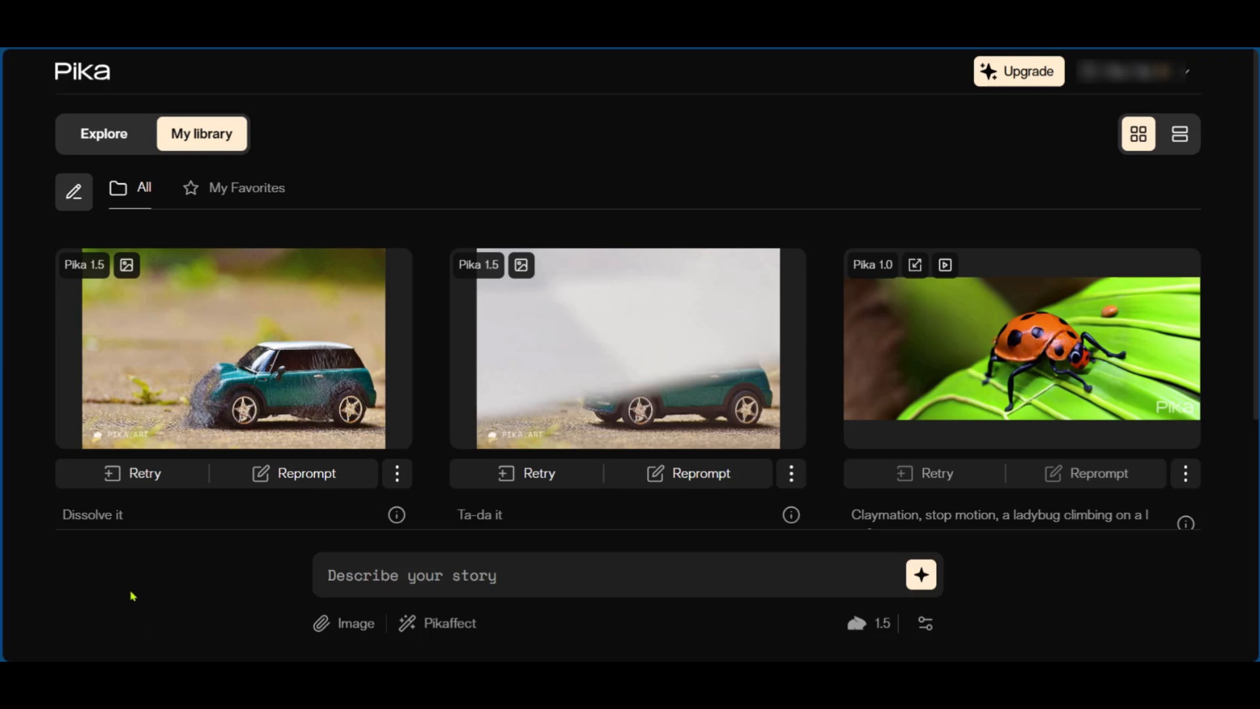
mouse_move(132, 596)
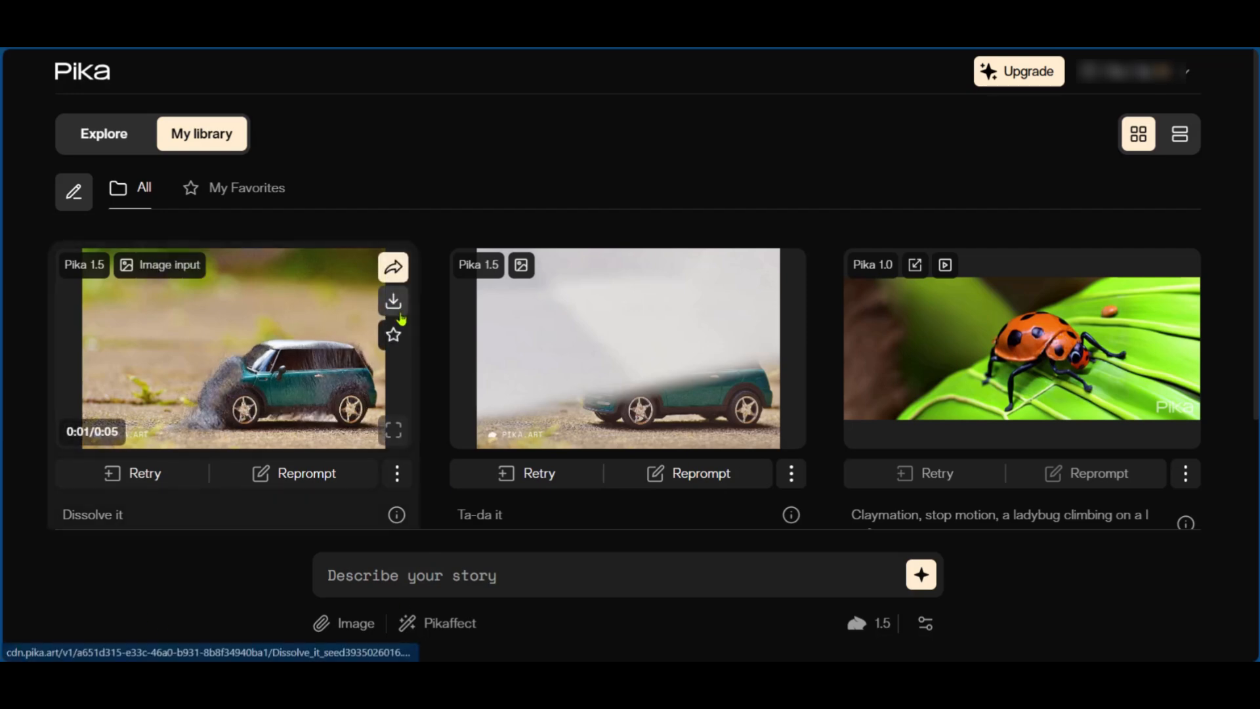
mouse_move(445, 219)
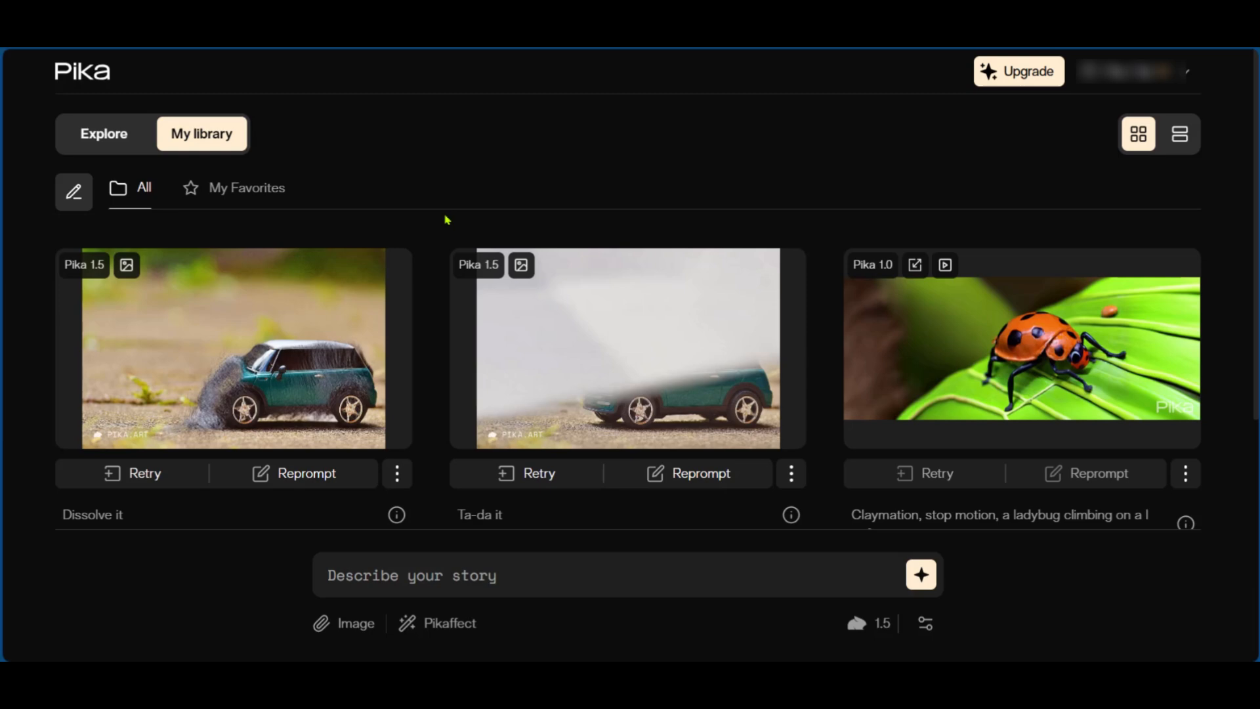
mouse_move(447, 219)
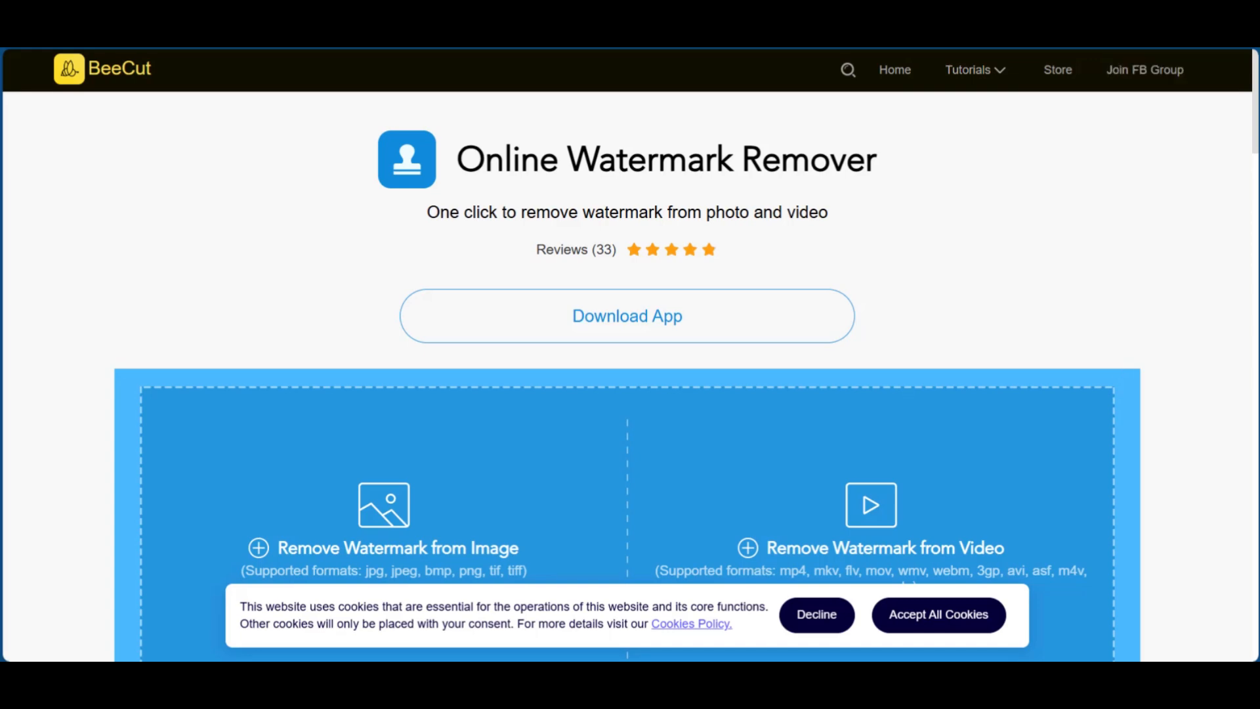
mouse_move(1206, 345)
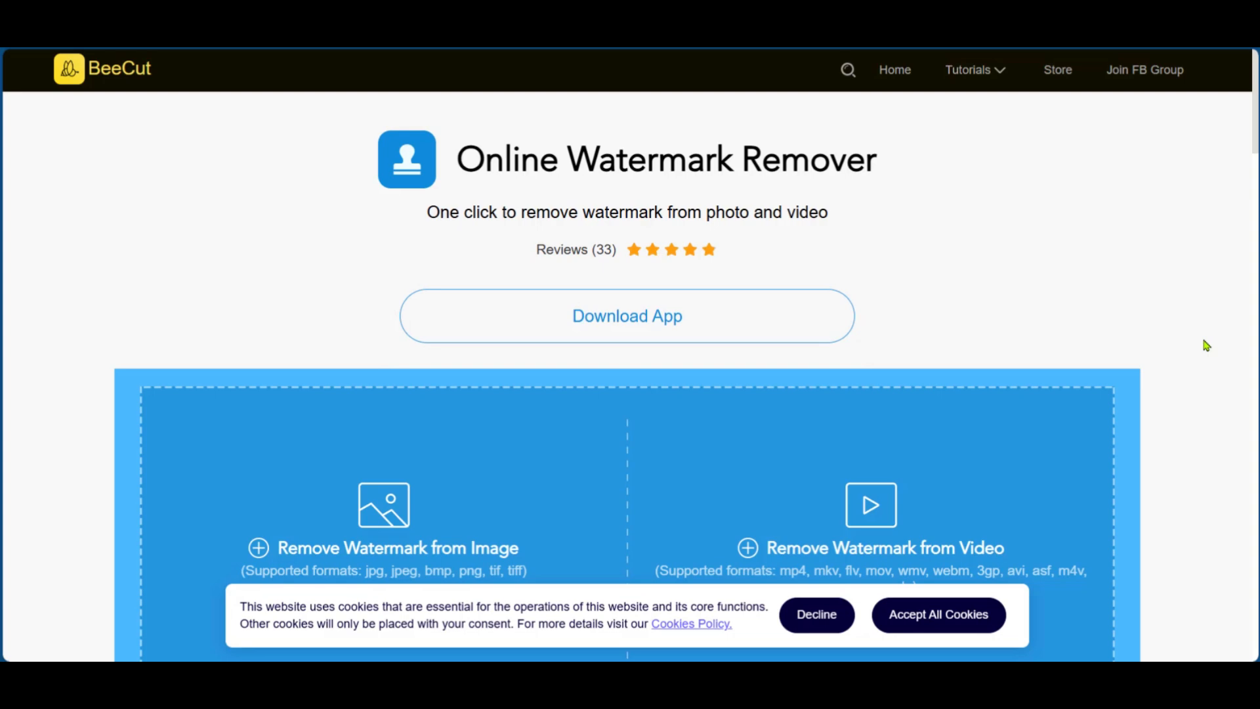
Scroll down the BeeCut page toward the Remove Watermark from Video option.
scroll(down, 3)
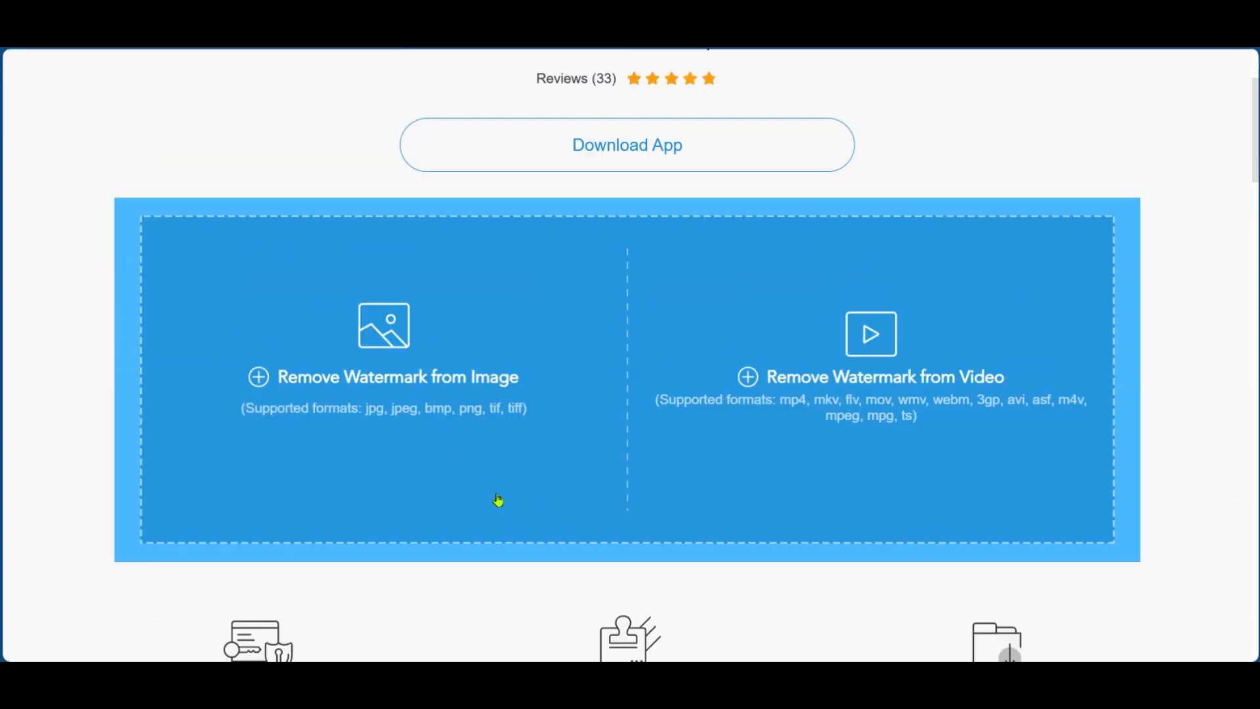
mouse_move(751, 382)
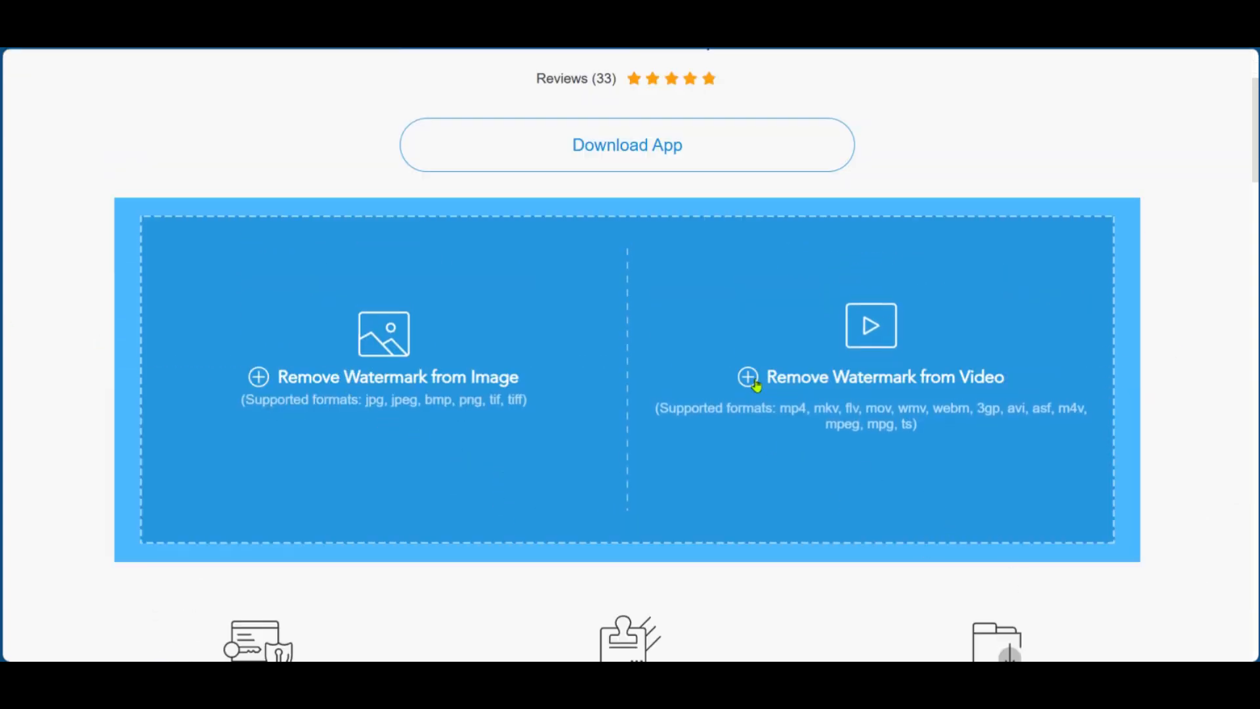
mouse_move(862, 416)
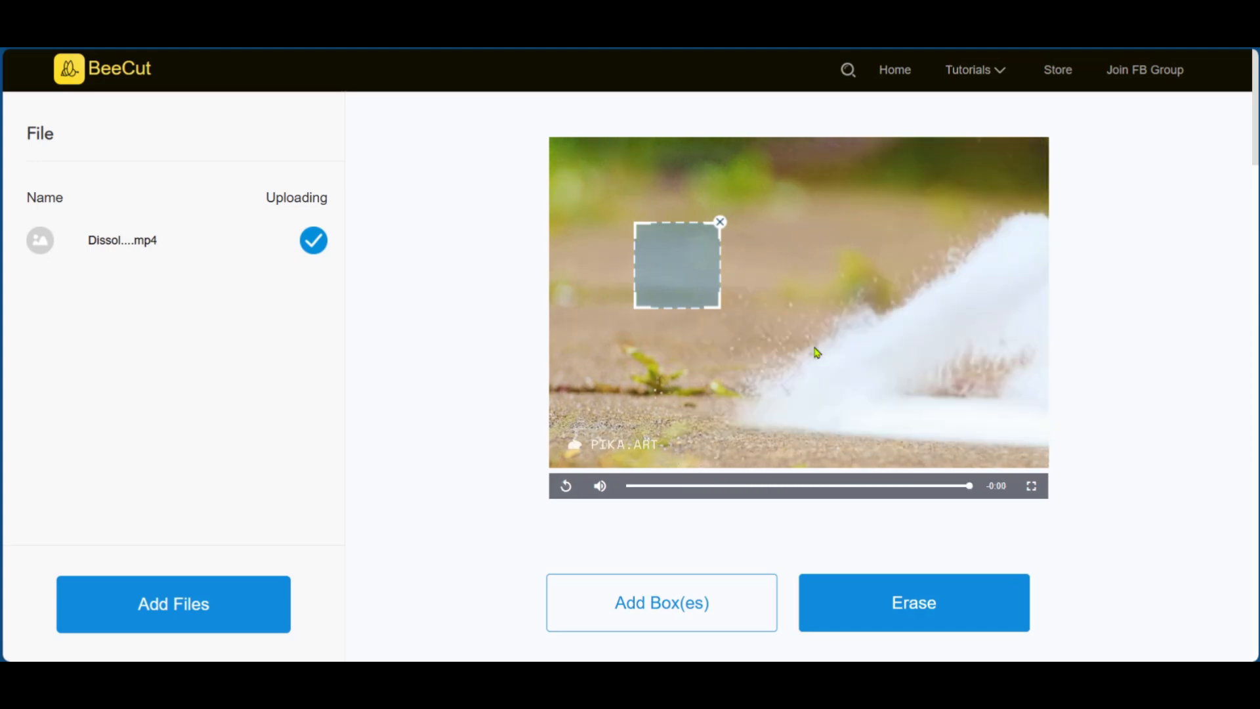
mouse_move(761, 323)
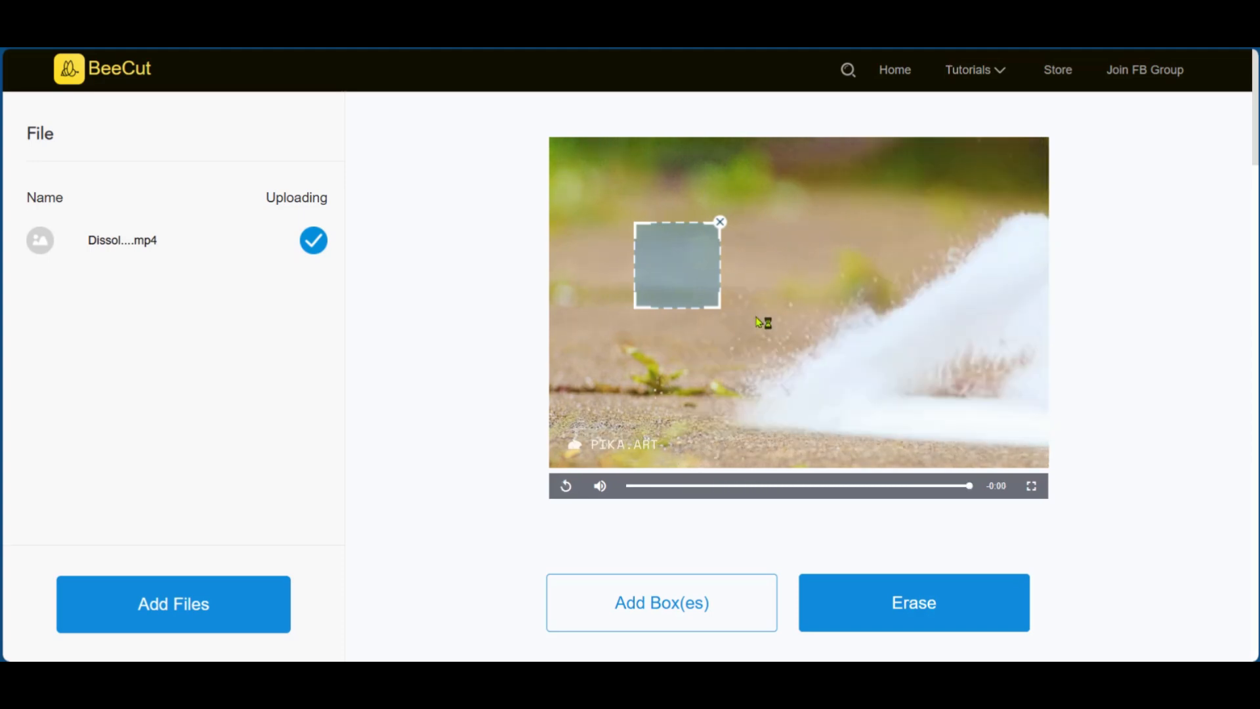
mouse_move(682, 260)
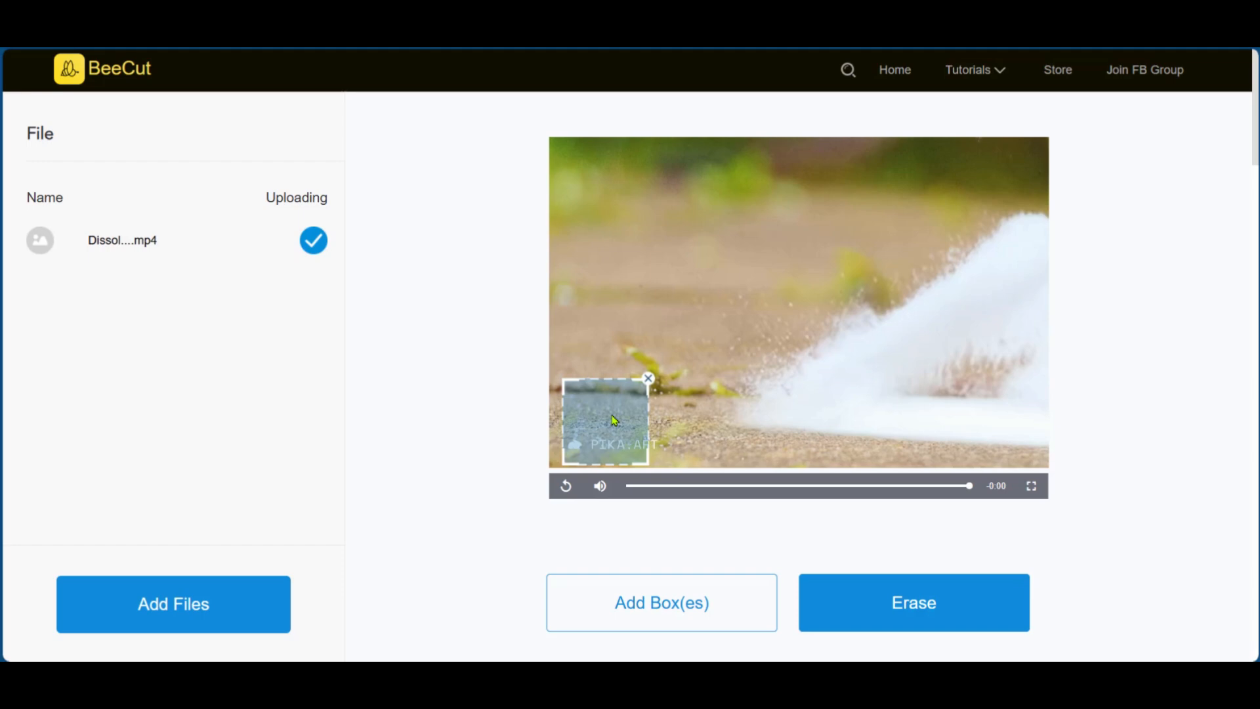
mouse_move(610, 434)
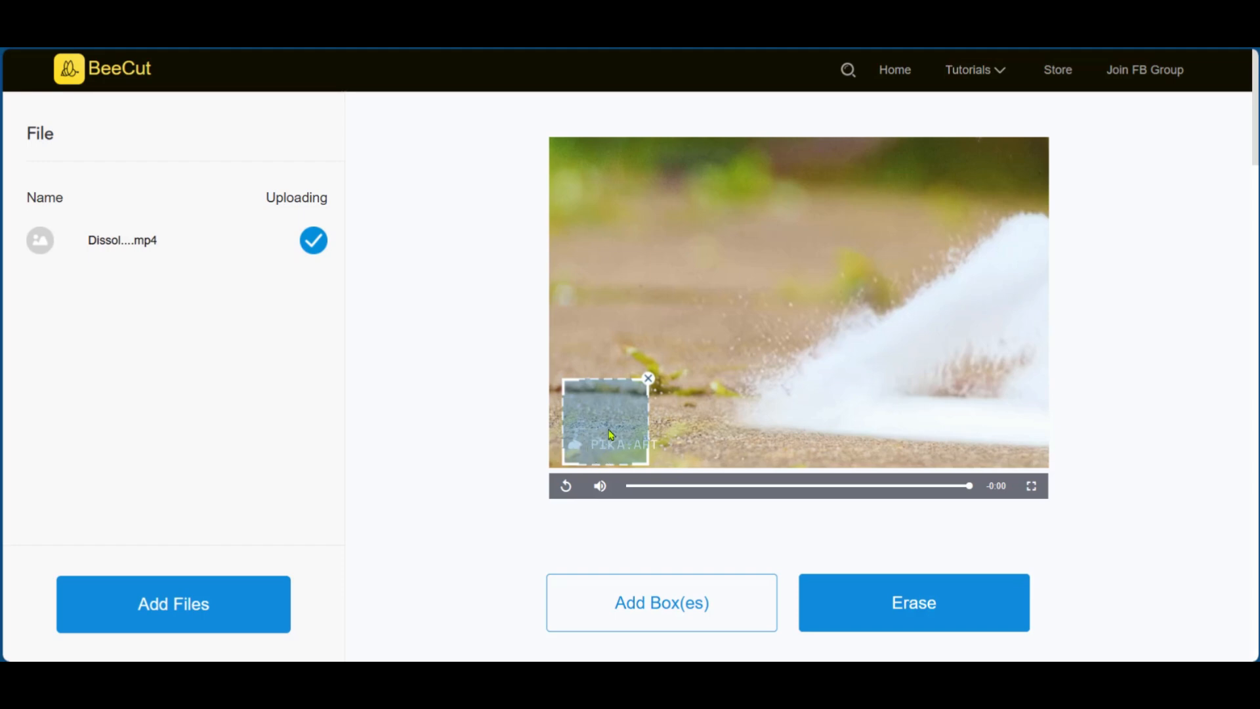
mouse_move(622, 442)
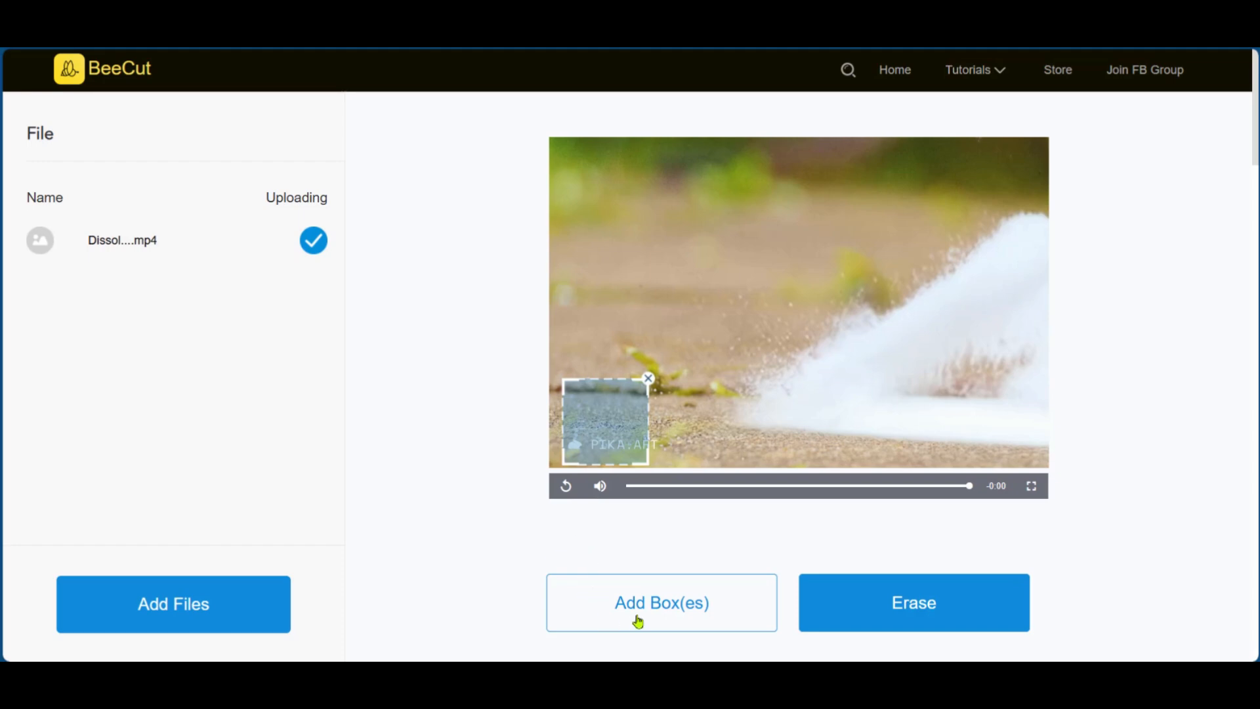
mouse_move(660, 630)
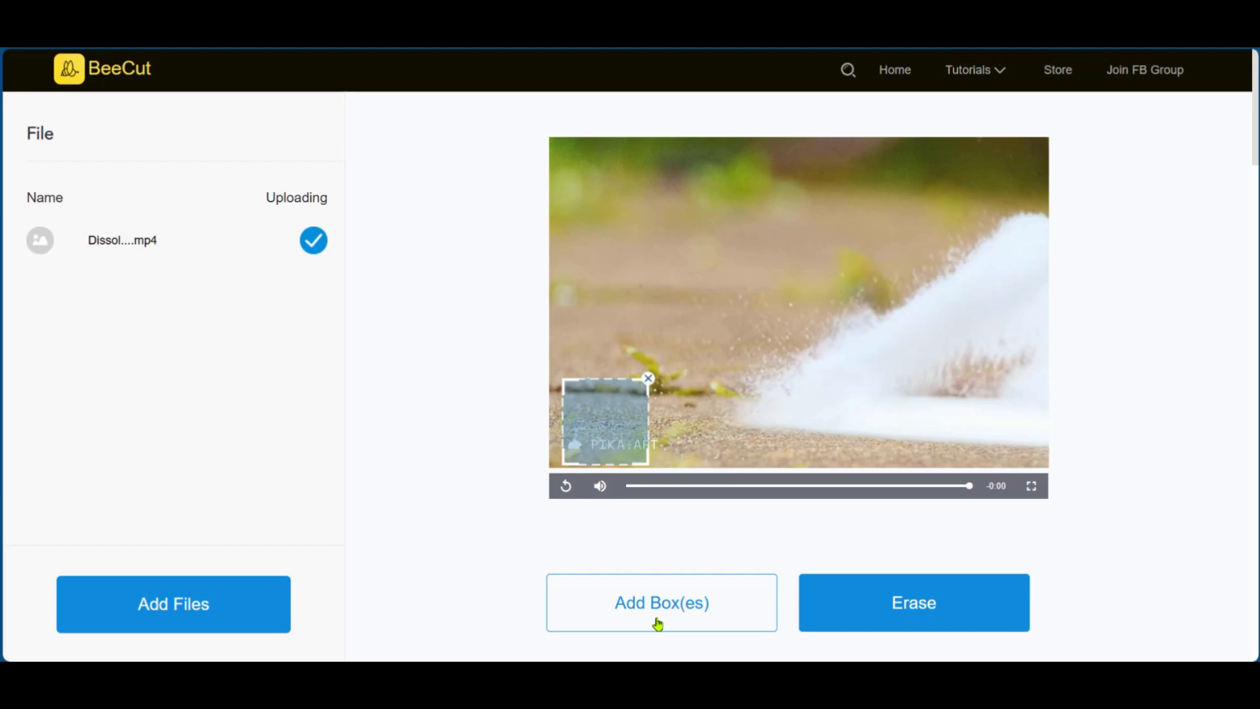
Add a second removal box so both boxes span the PIKA.ART watermark.
click(661, 603)
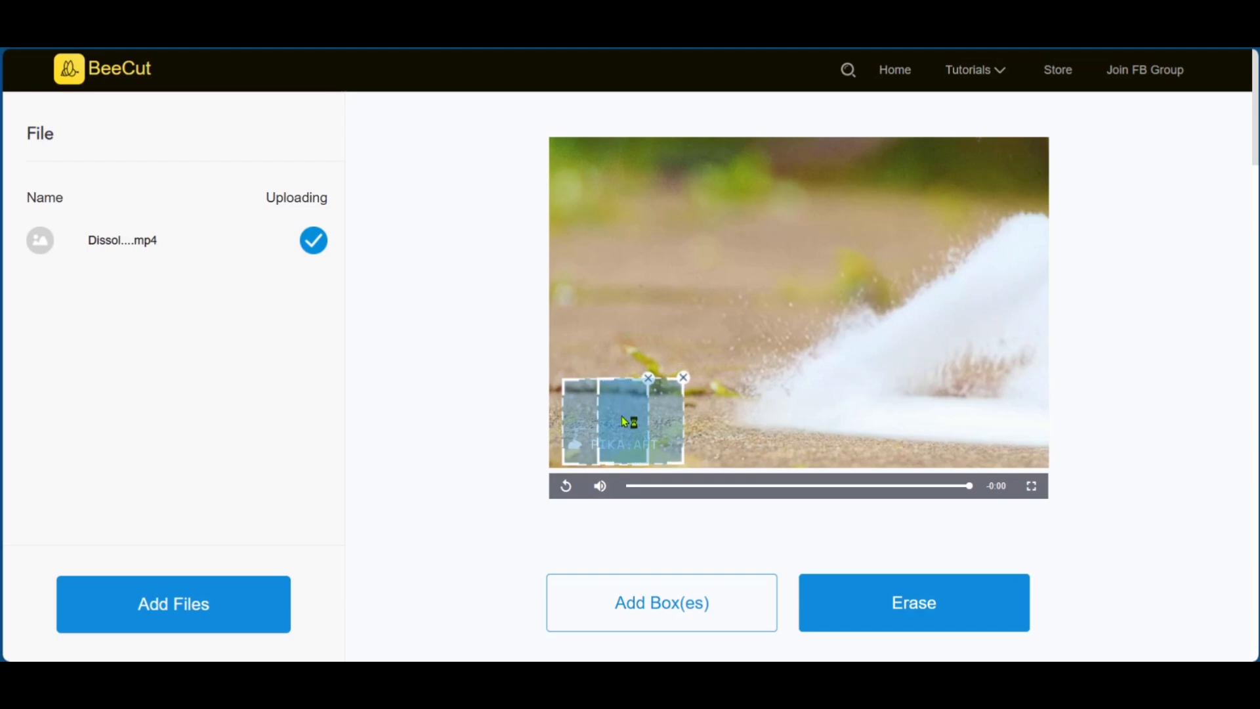
mouse_move(655, 409)
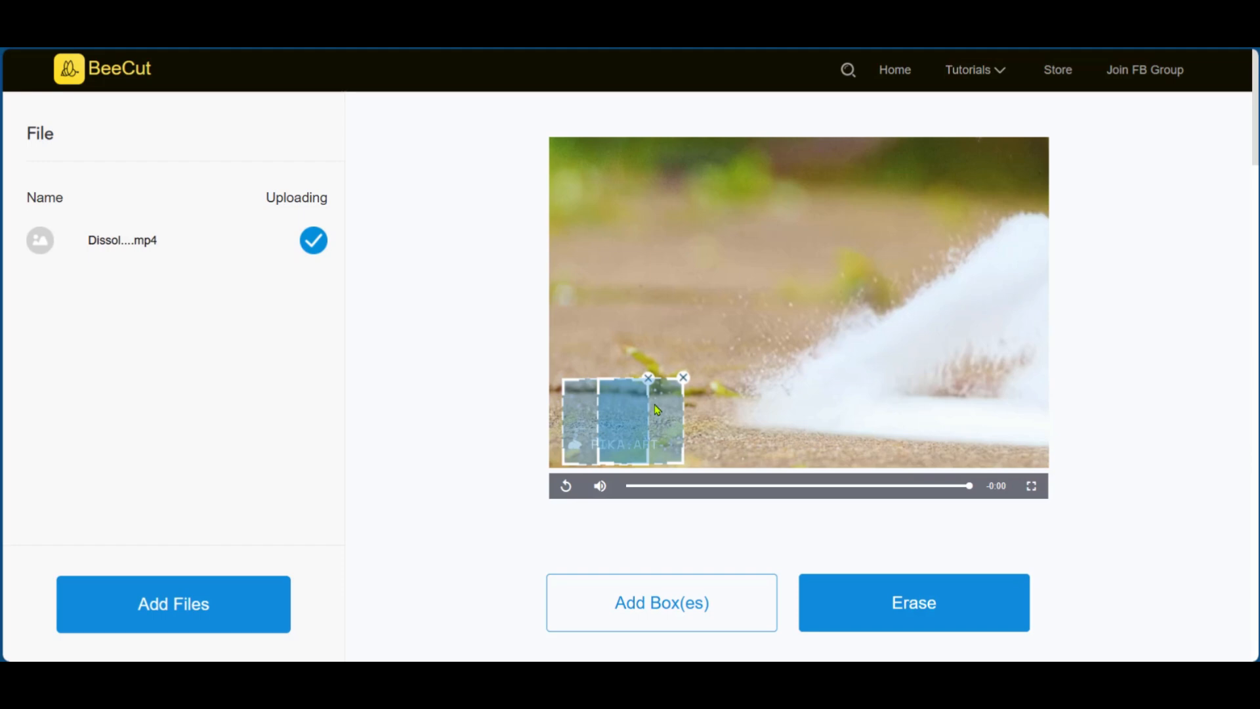
mouse_move(660, 412)
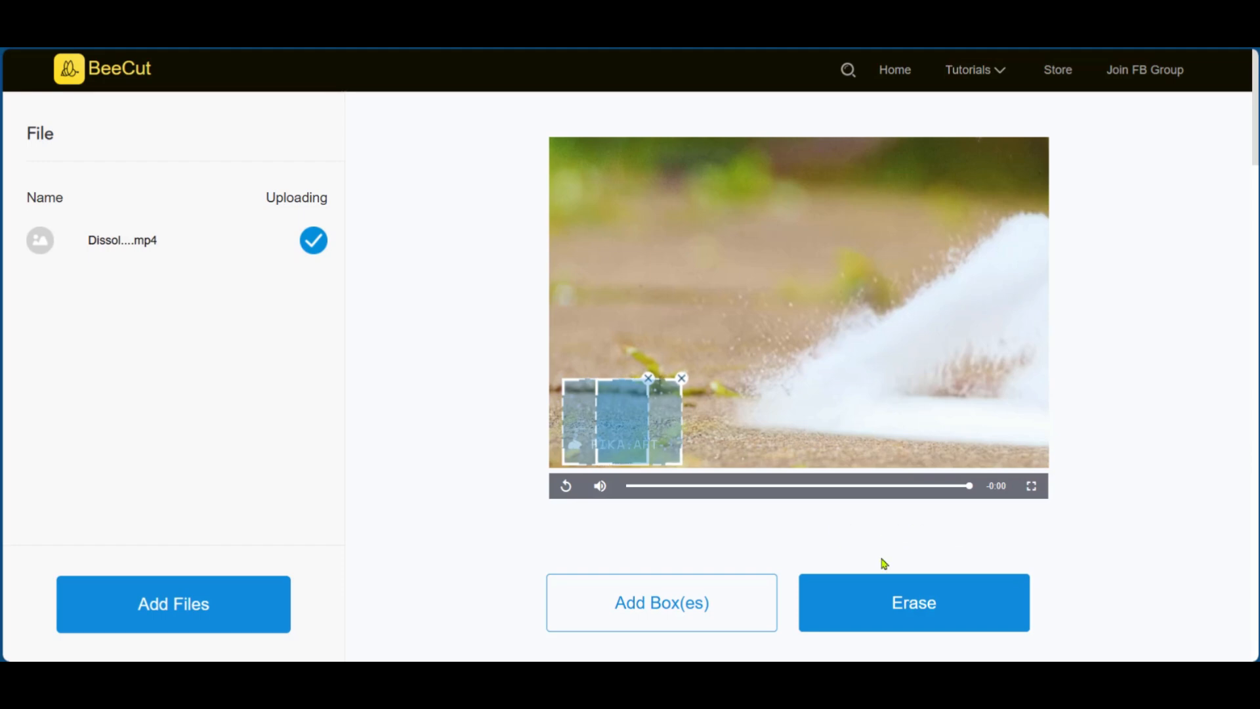
Erase the marked watermark areas and download the finished mp4.
click(914, 603)
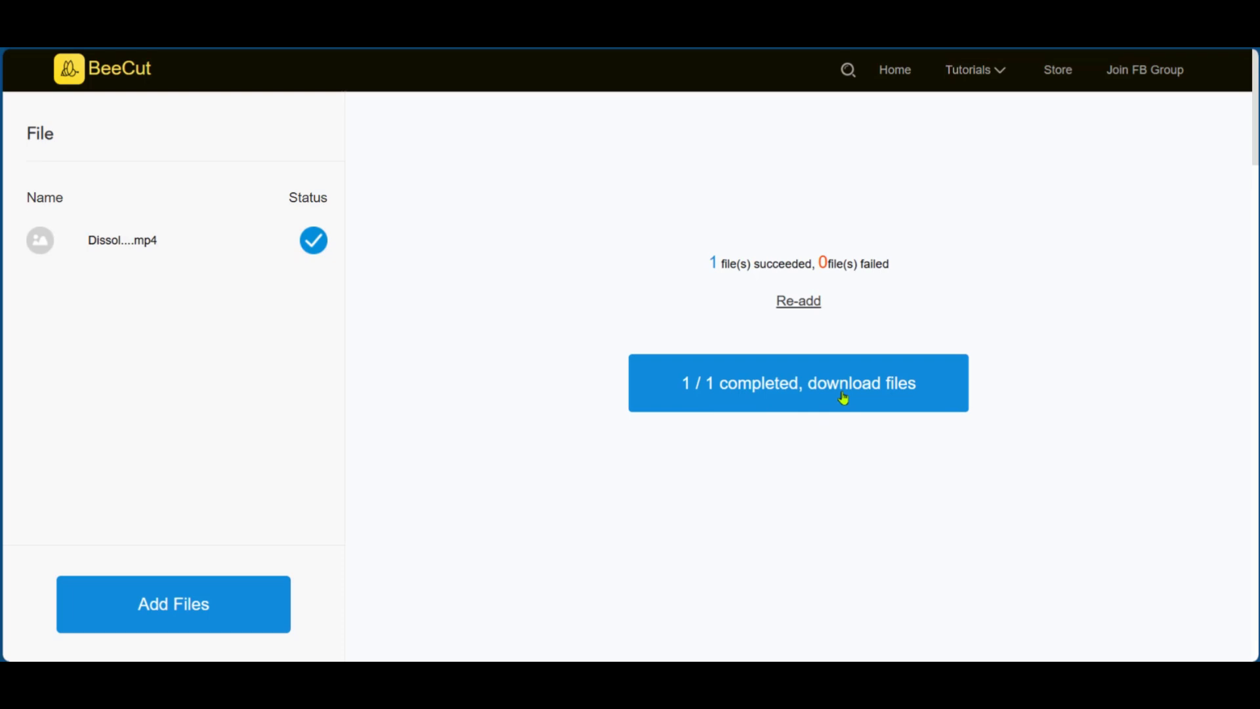
click(798, 382)
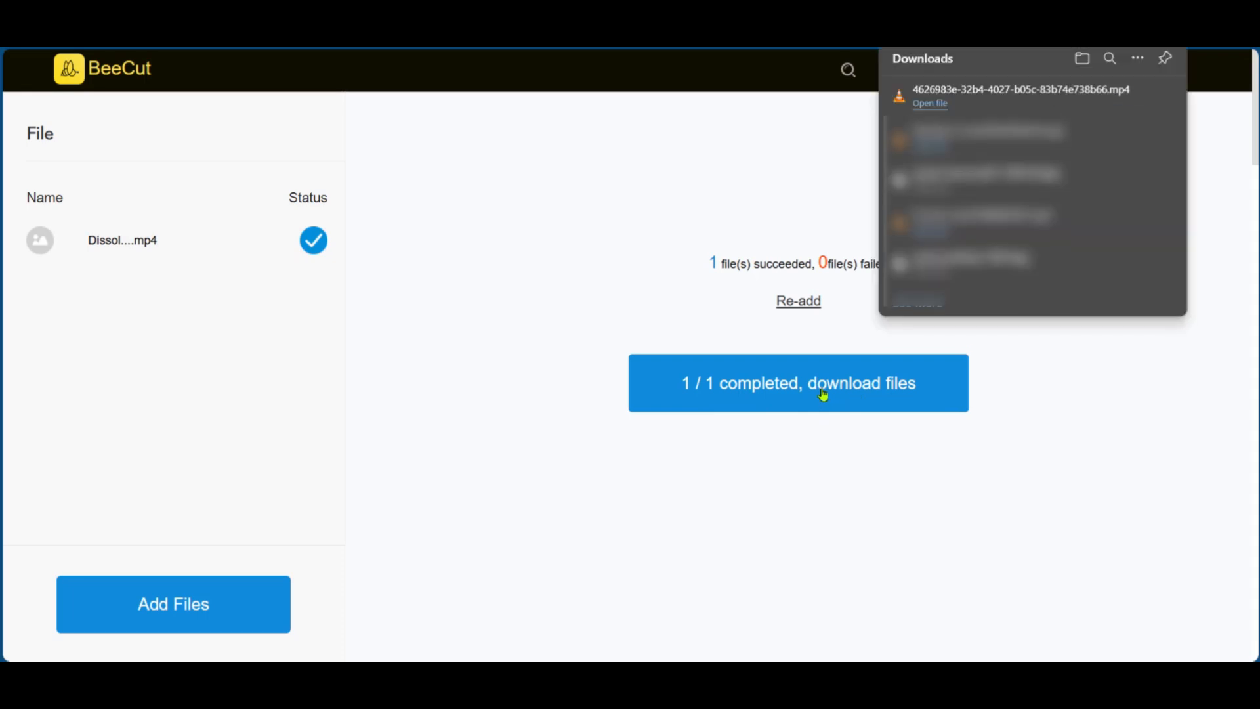
mouse_move(1032, 435)
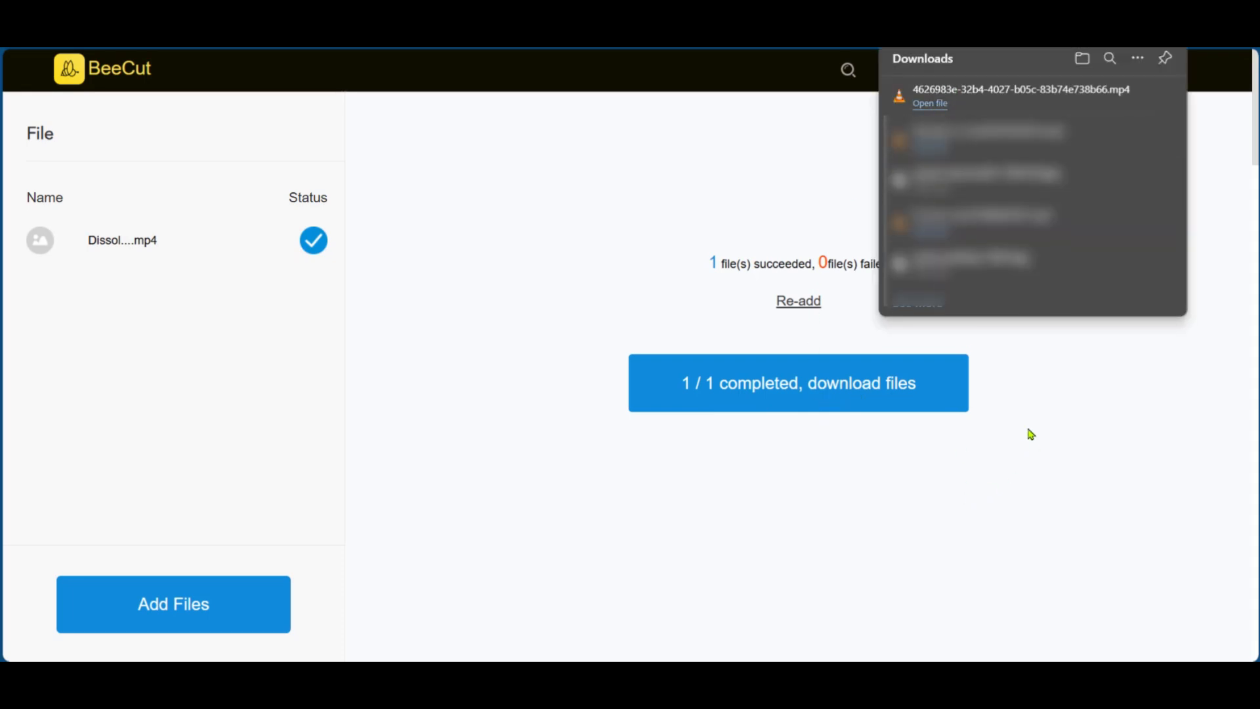
Play the downloaded mp4 in VLC, showing the toy car without the PIKA.ART logo.
click(929, 103)
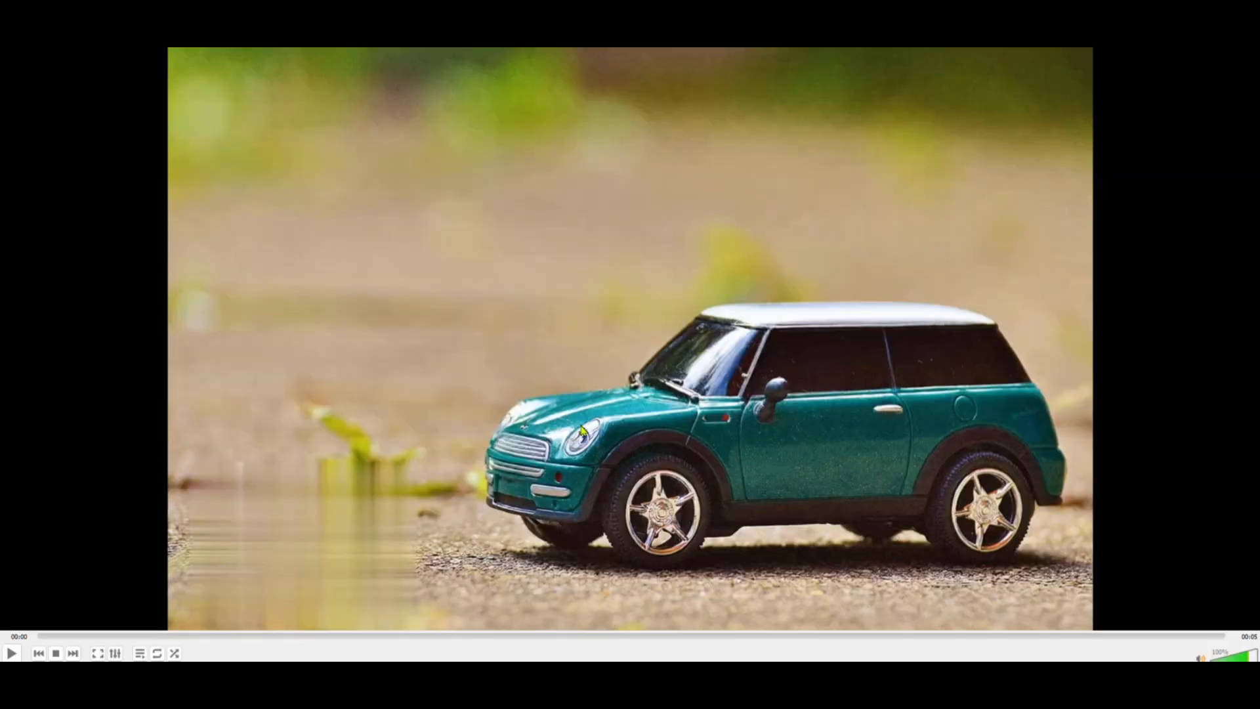
mouse_move(501, 579)
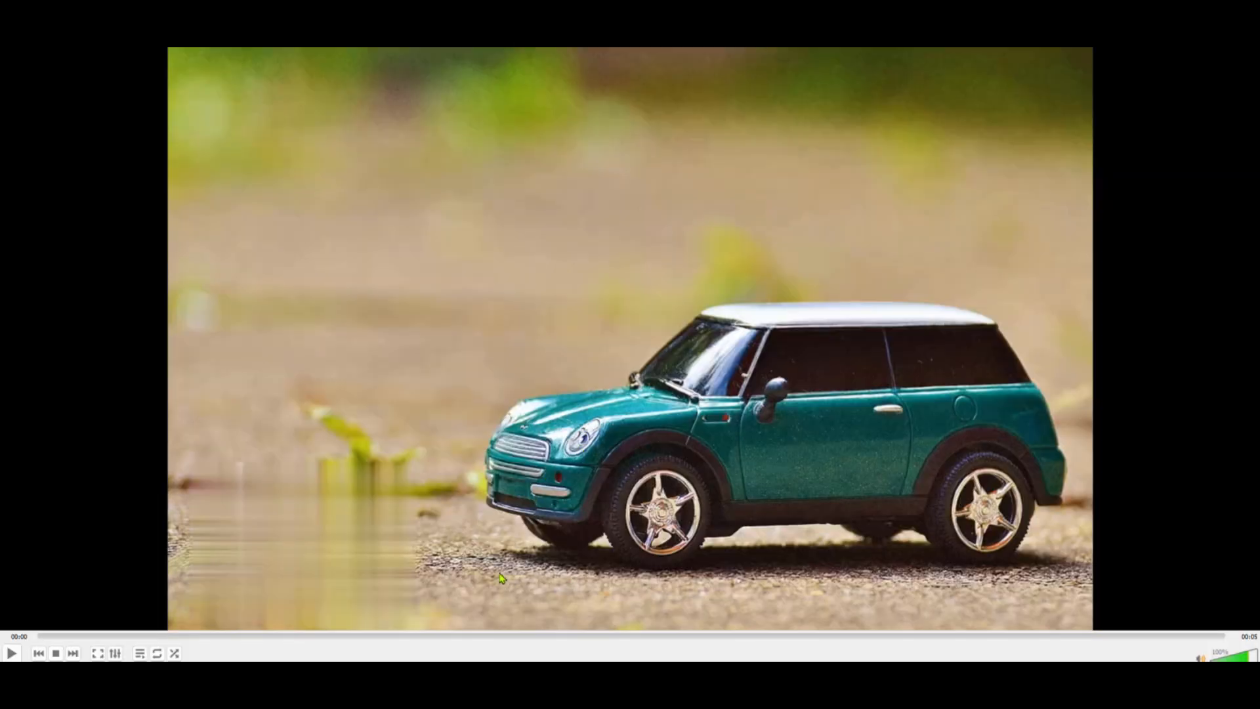
mouse_move(402, 569)
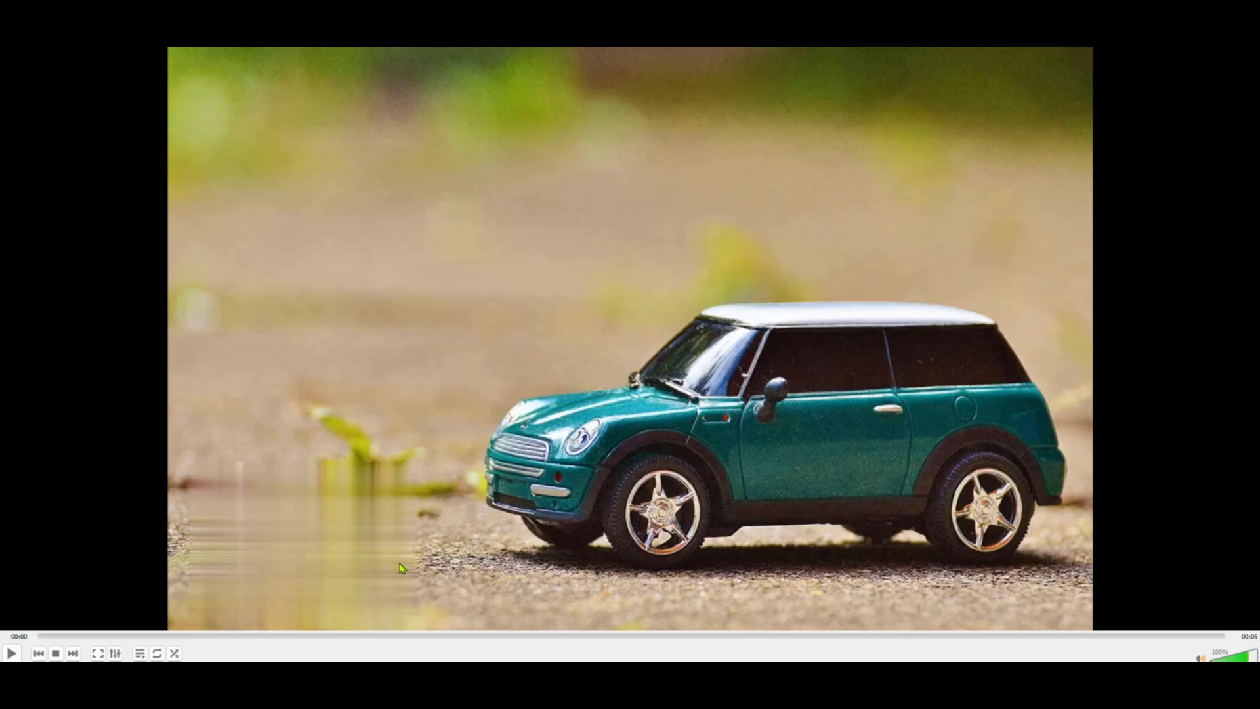
mouse_move(1054, 362)
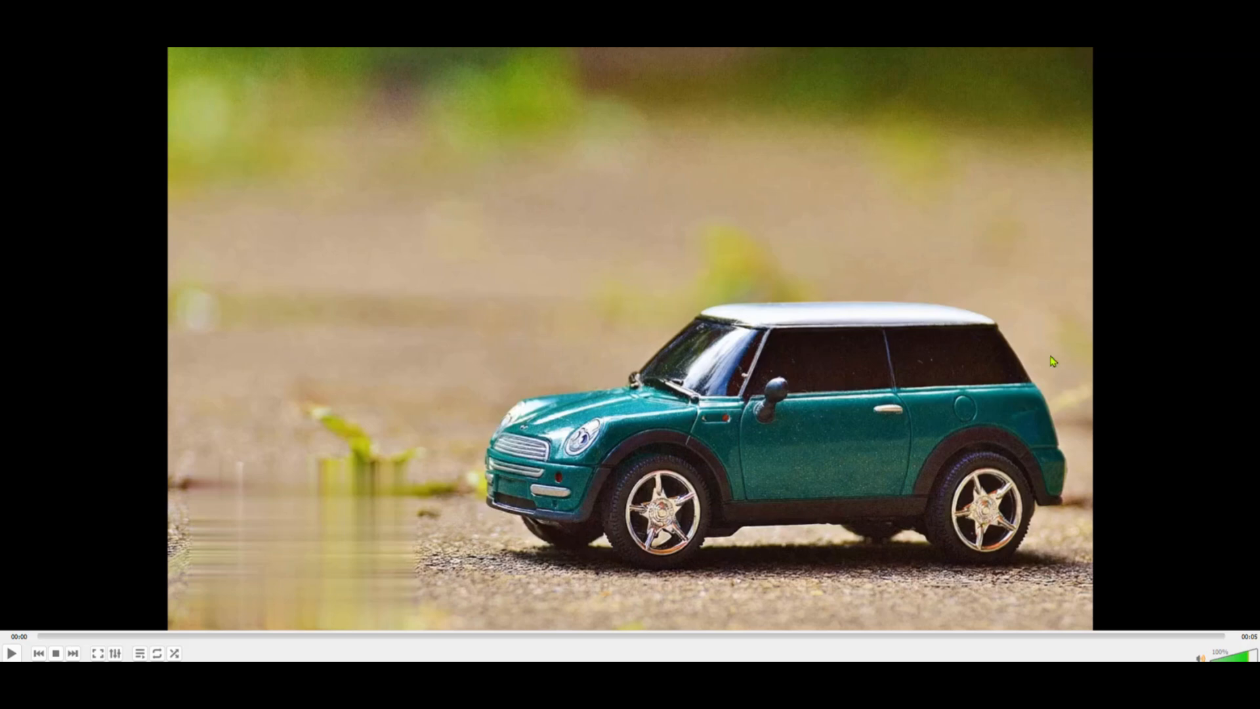